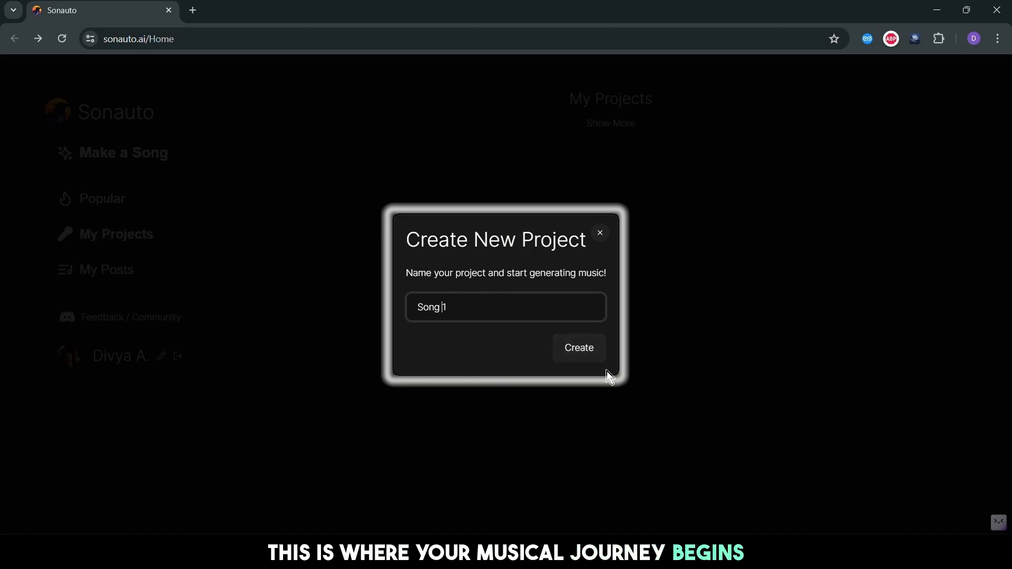
Create the Song 1 project and enter lyrics beginning 'Time flows like an endless ocean, dreams are the stars...'.
click(577, 347)
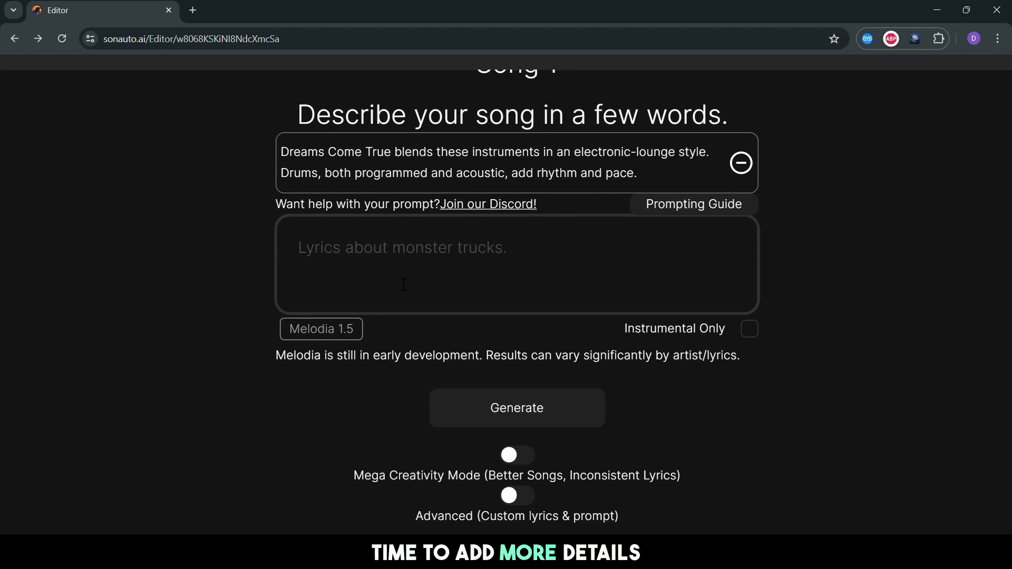
text(Time flows like an endless ocean, dreams are the stars guiding our voyage, freedom is the wind in our sails.)
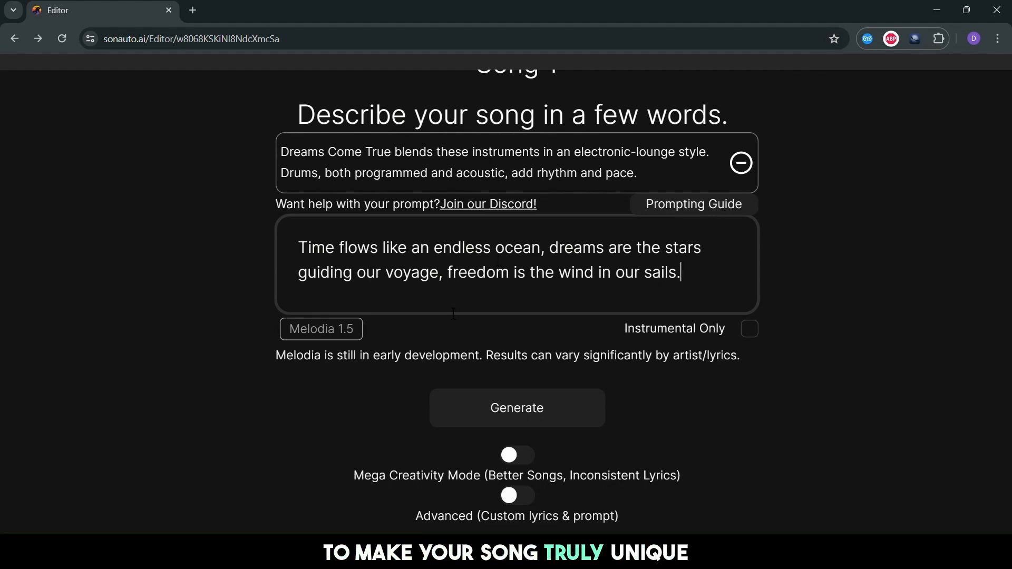
scroll(down, 3)
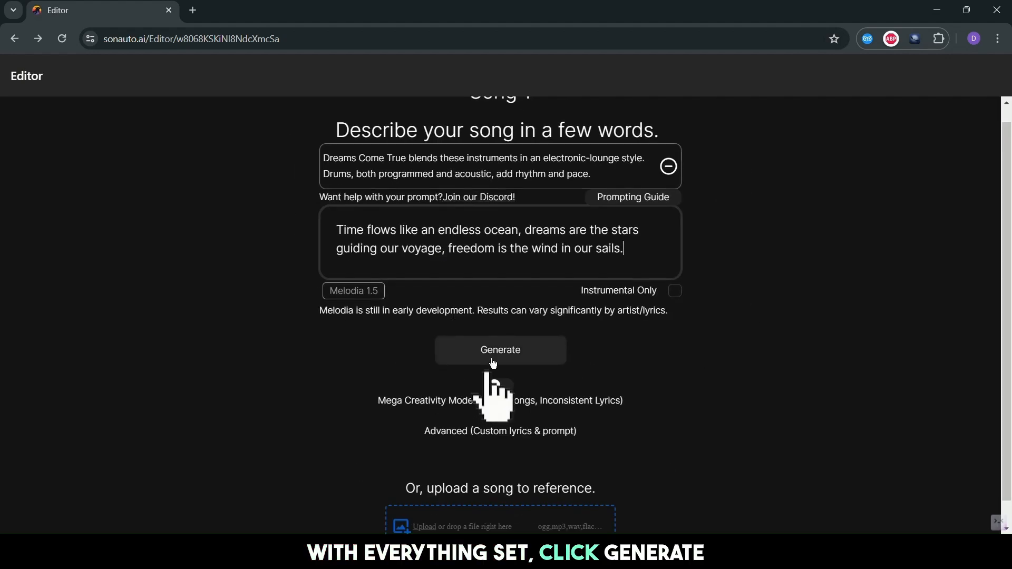
Generate the song versions, publish the chosen one as 'Time Flies' and download it.
click(500, 350)
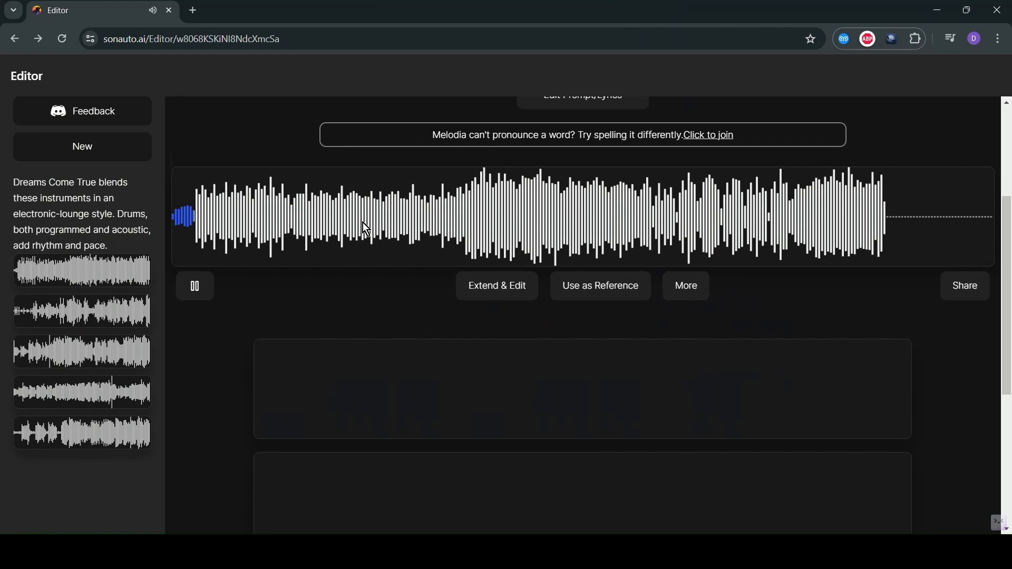
scroll(up, 3)
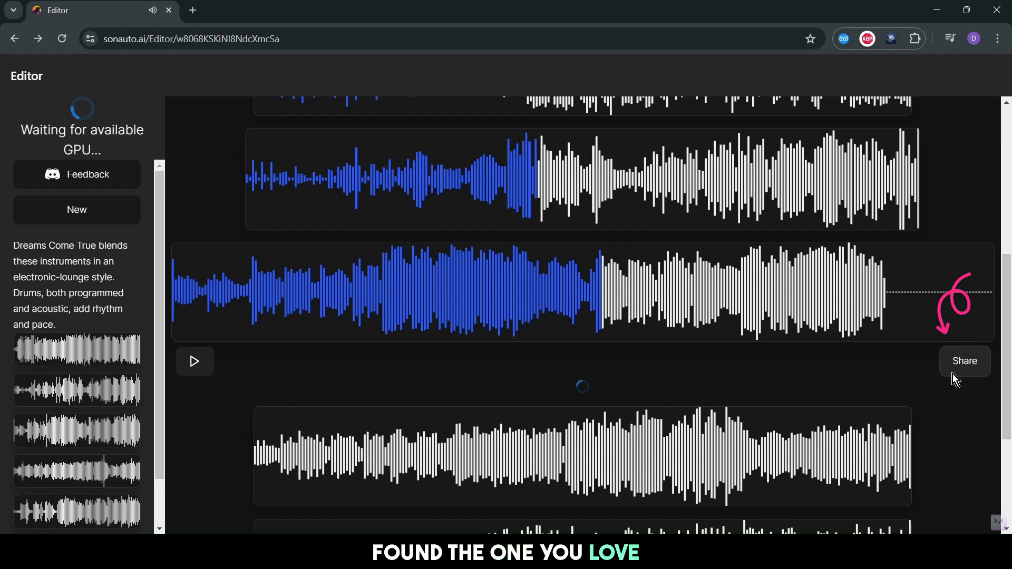
click(964, 360)
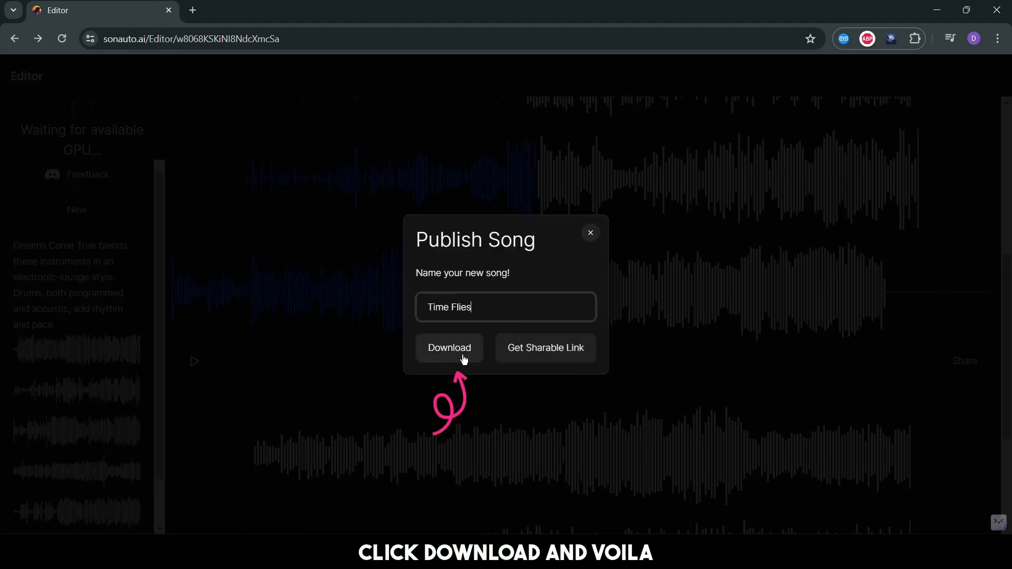
click(449, 346)
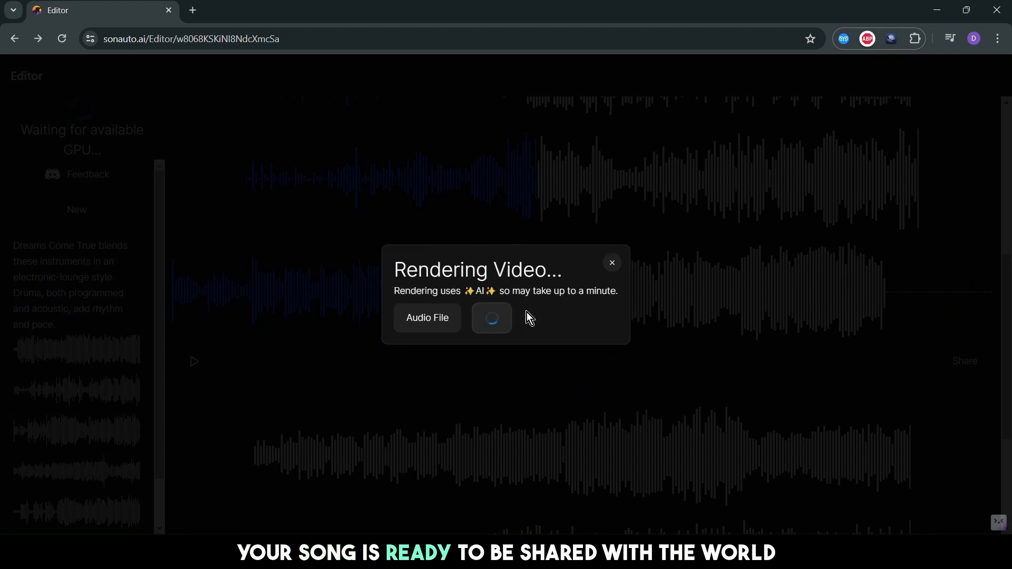